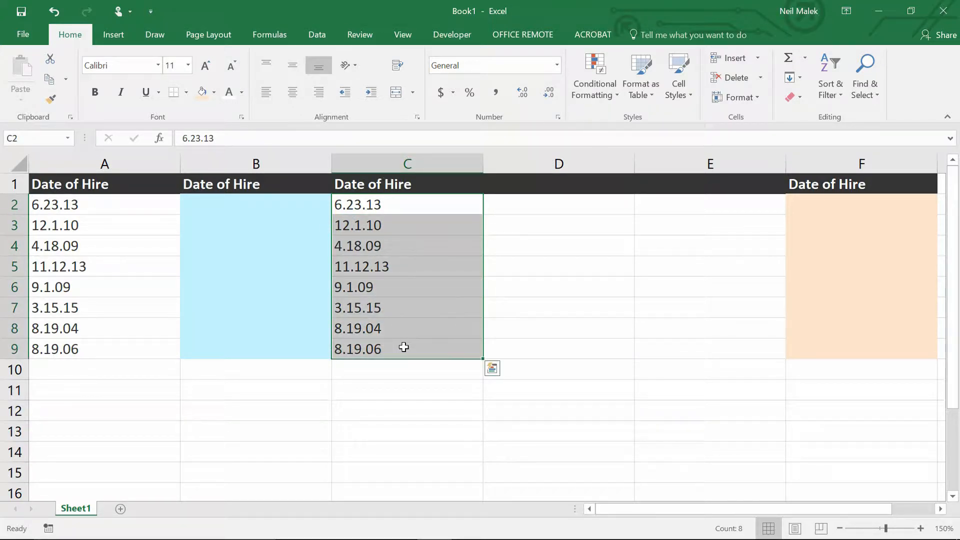
pyautogui.moveTo(362, 63)
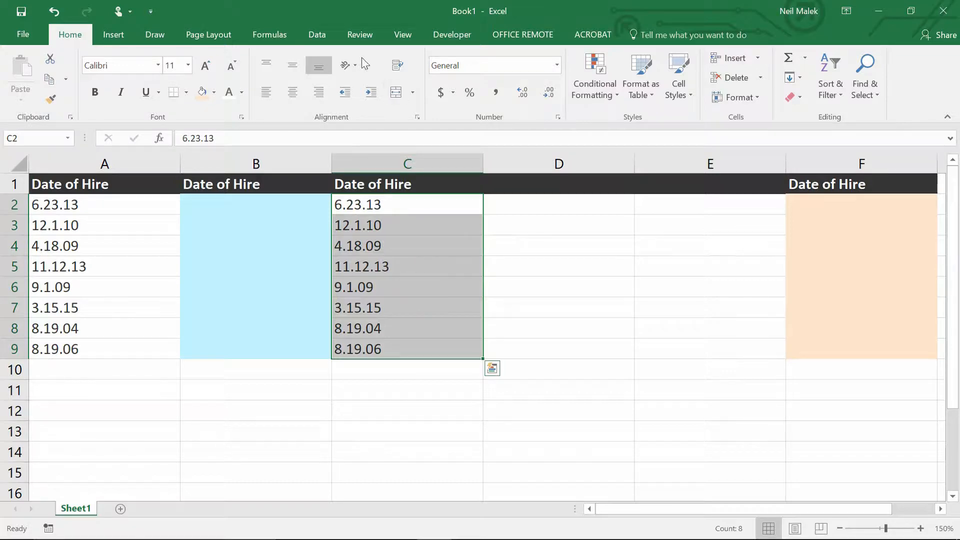
# - Switch to the Data ribbon tools with the Date of Hire text C2:C9 selected
pyautogui.click(317, 34)
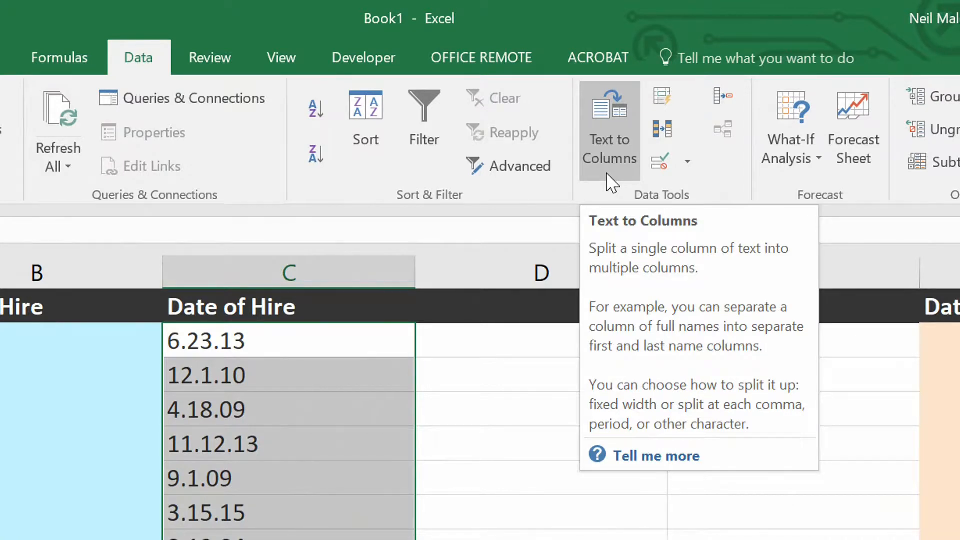
pyautogui.moveTo(605, 179)
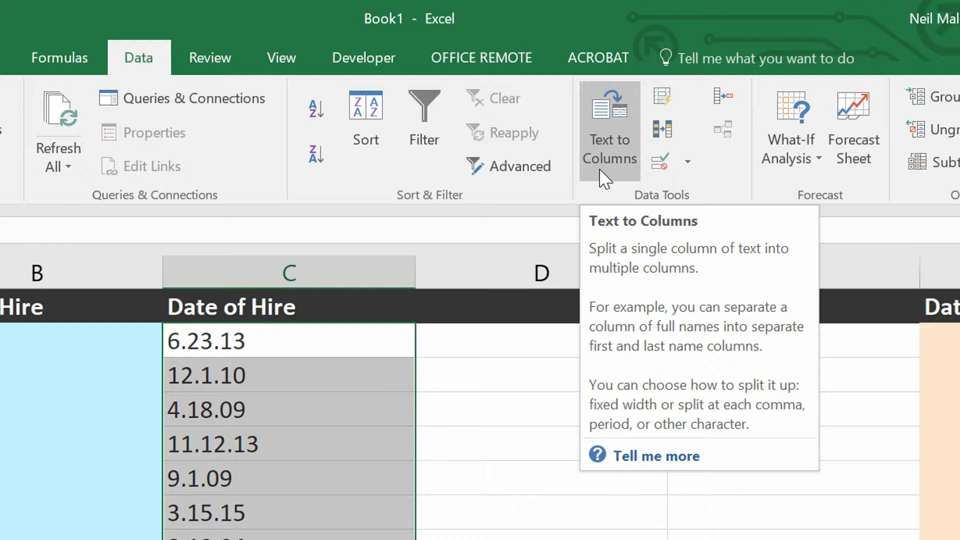
# - Start Text to Columns on C2:C9 as Delimited and move to the separator choice
pyautogui.click(608, 122)
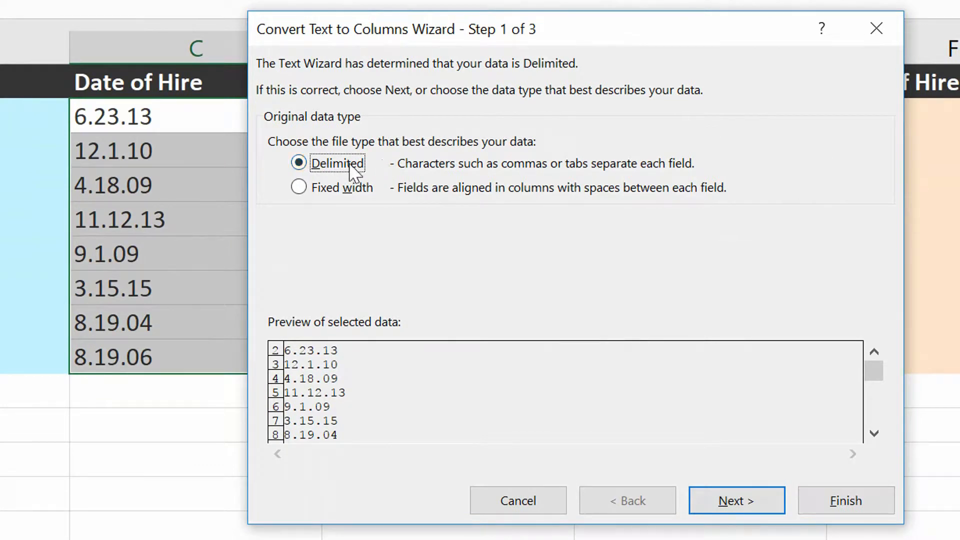
pyautogui.moveTo(92, 162)
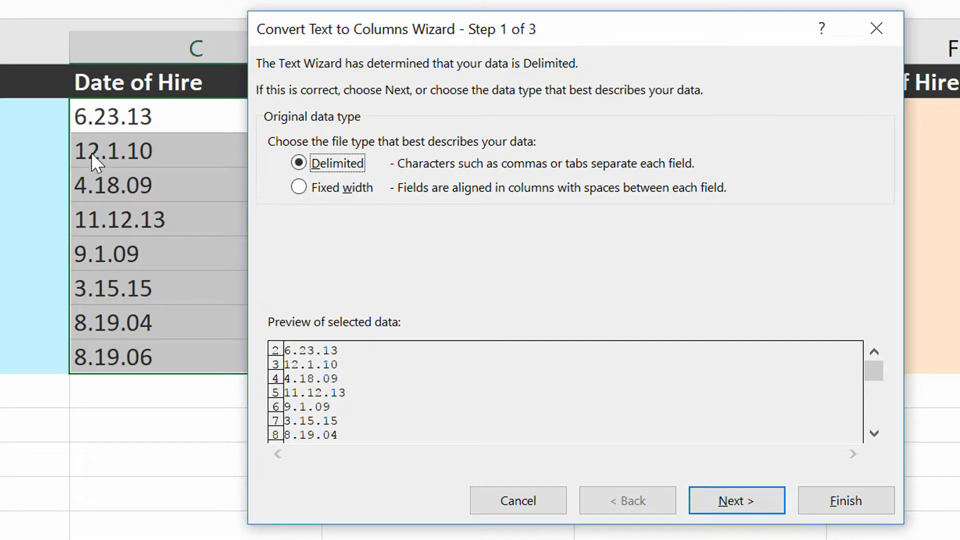
pyautogui.moveTo(138, 138)
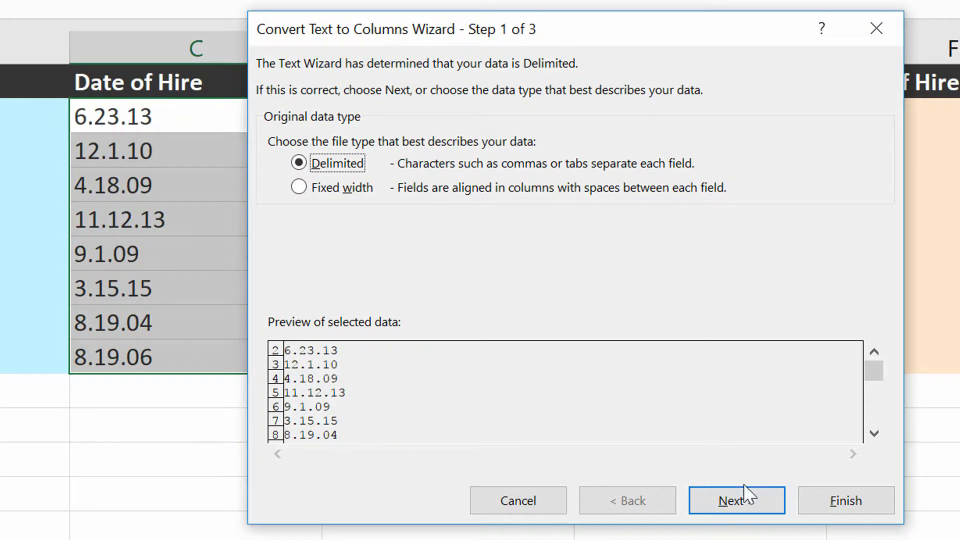
pyautogui.click(737, 500)
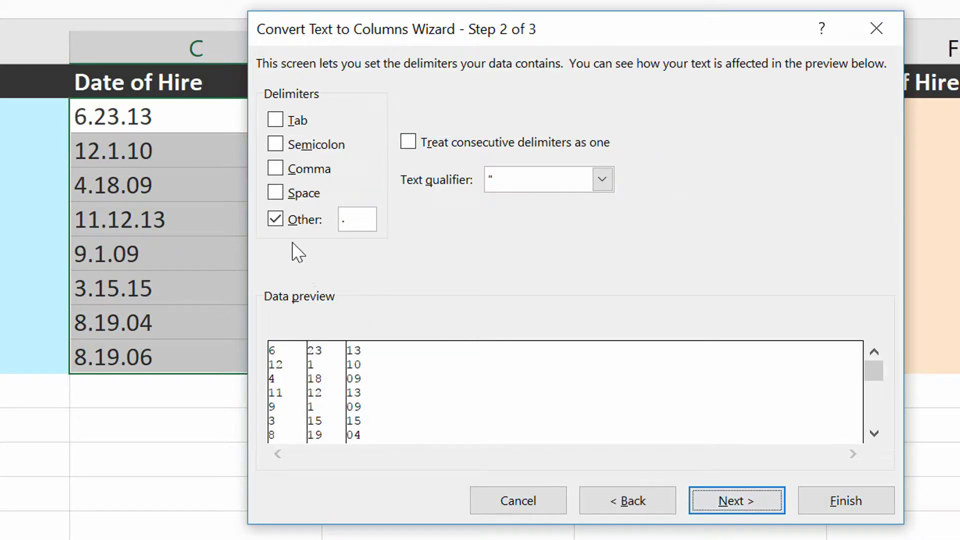
pyautogui.moveTo(339, 236)
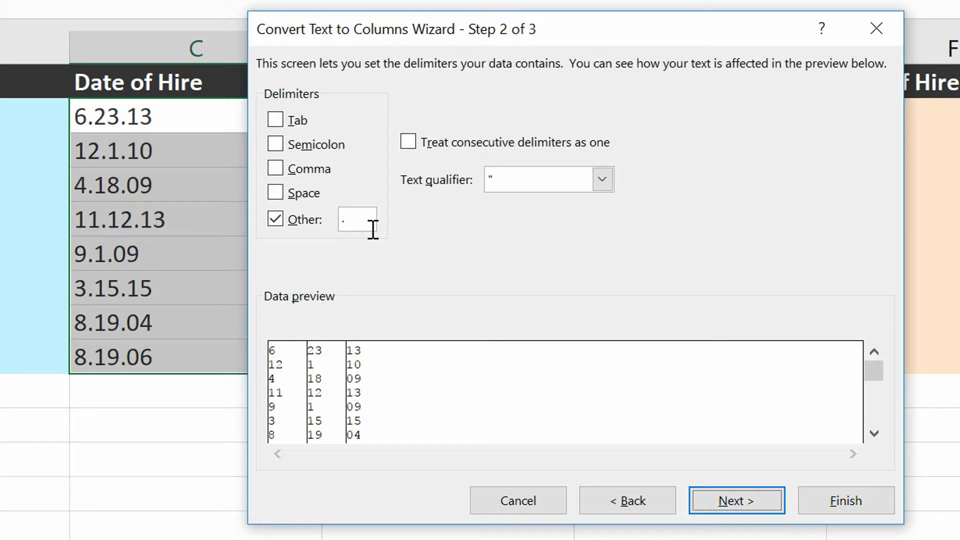
pyautogui.moveTo(126, 119)
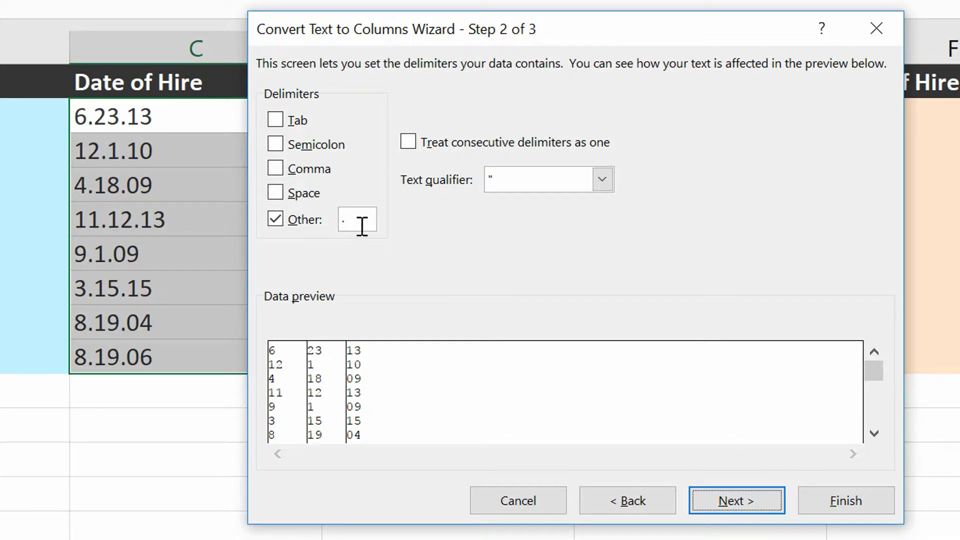
pyautogui.moveTo(318, 362)
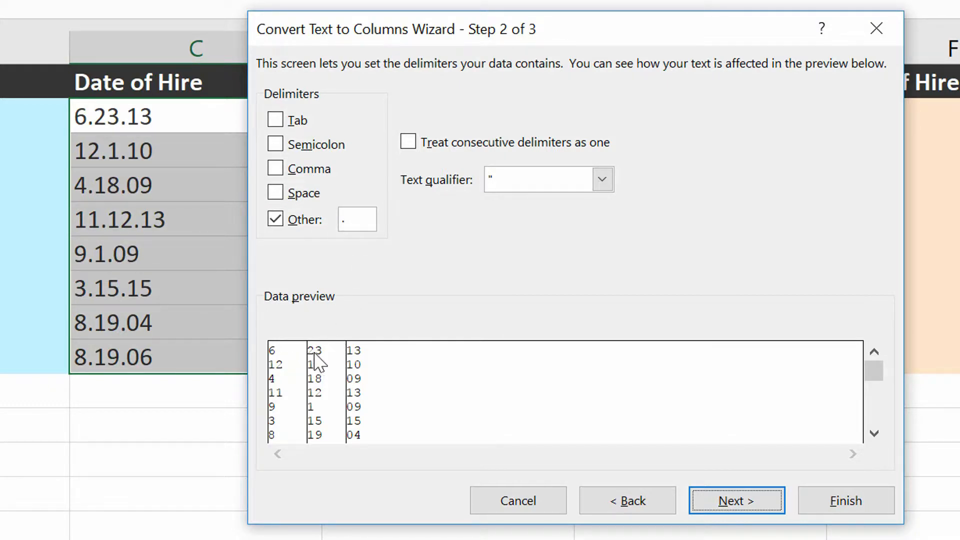
pyautogui.moveTo(343, 376)
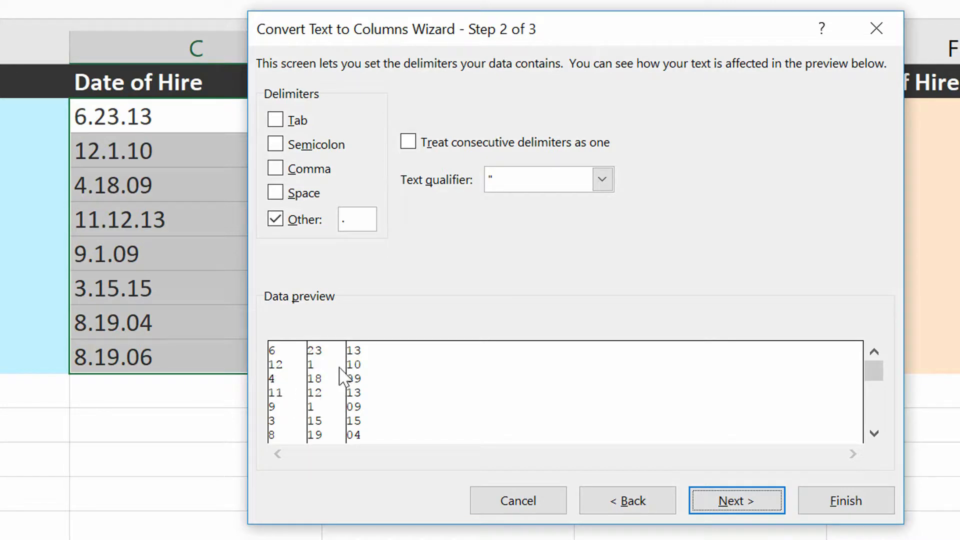
pyautogui.moveTo(288, 404)
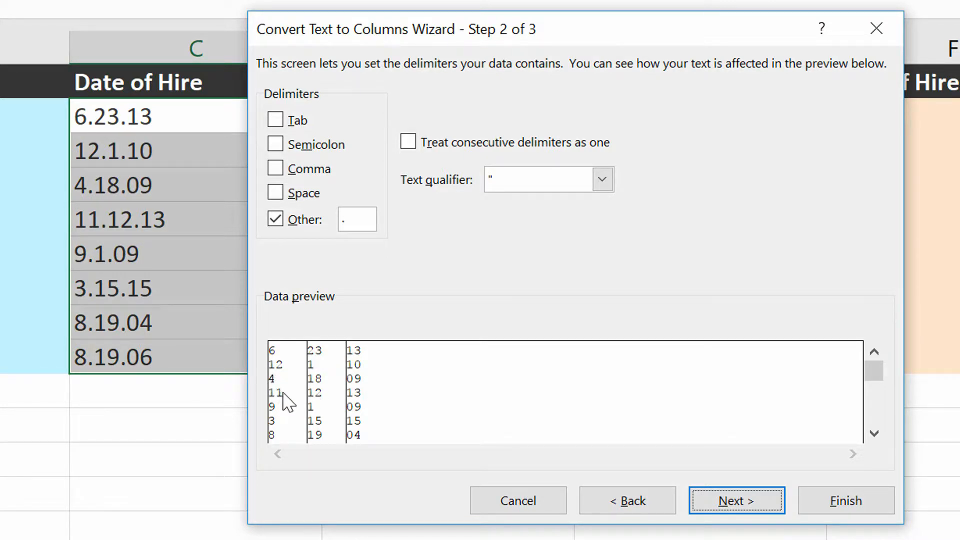
pyautogui.moveTo(846, 501)
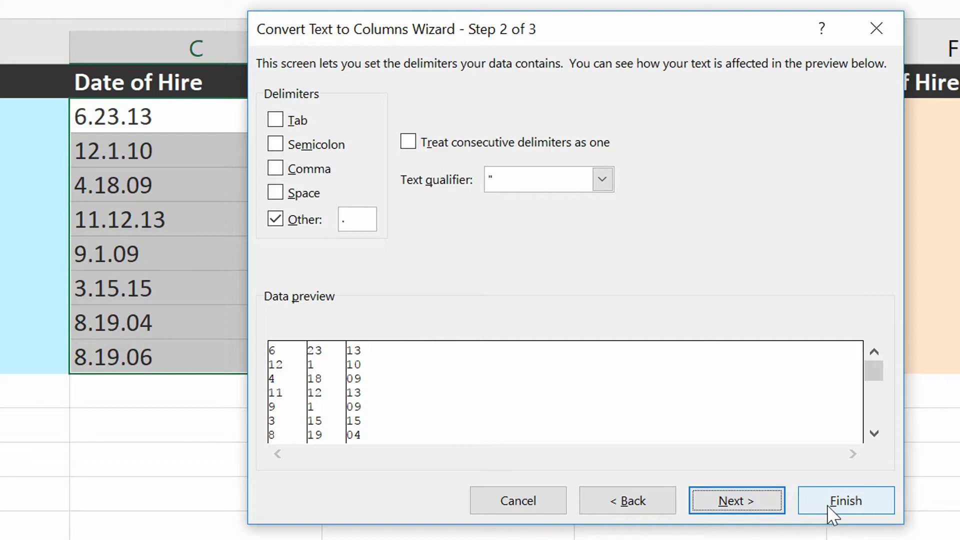
# - Finish the split so month, day and year land in C, D and E, then reach F2
pyautogui.click(845, 500)
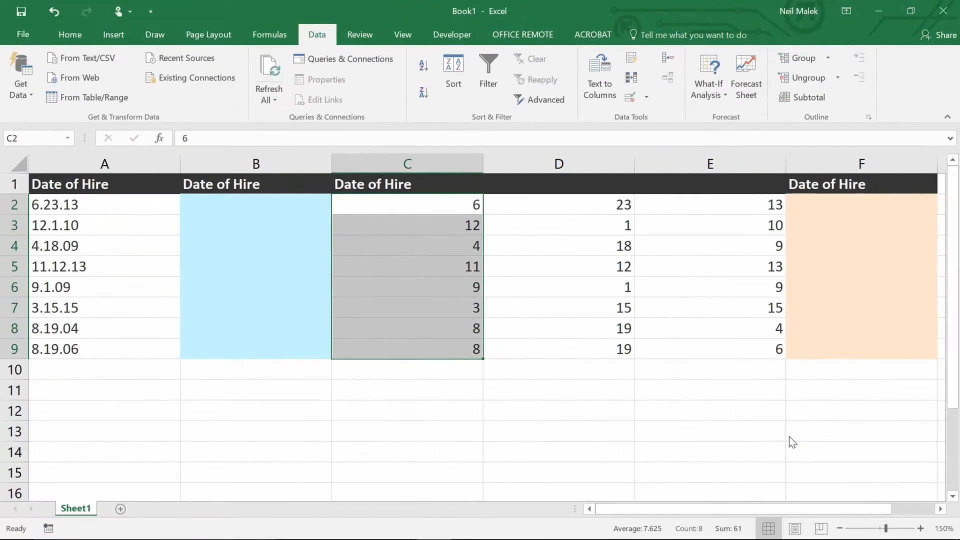
pyautogui.moveTo(498, 209)
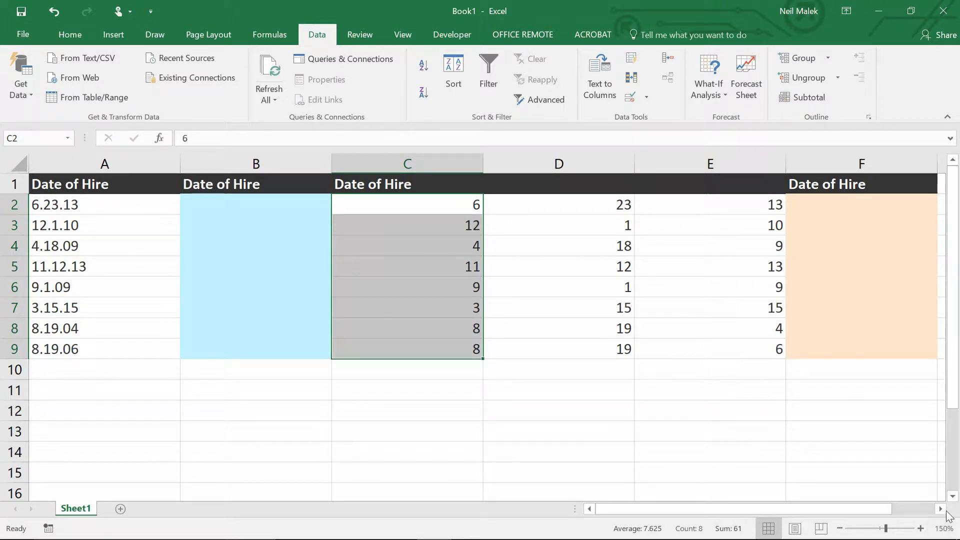
pyautogui.click(696, 205)
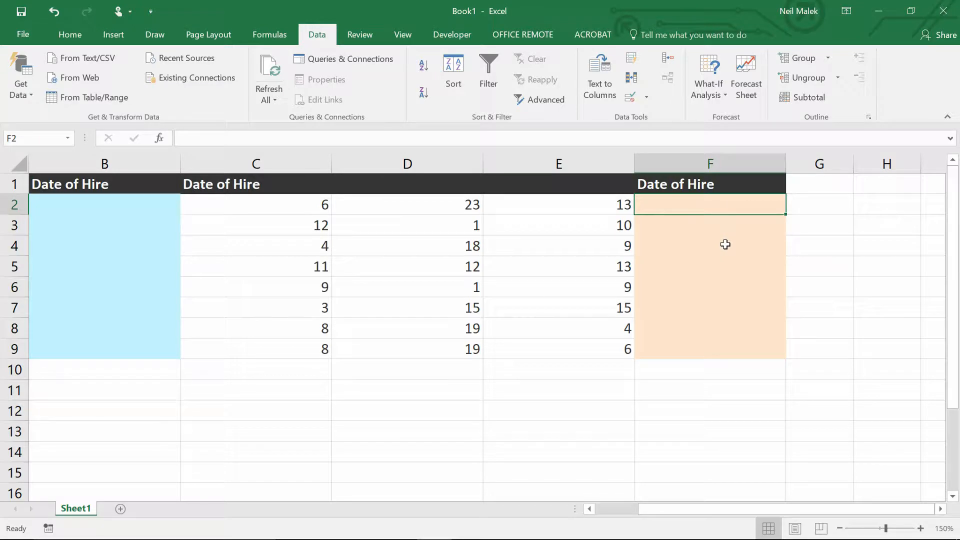
# - Fill F2:F9 with =DATE(E2+2000,C2,D2) to rebuild real hire dates
pyautogui.write('=DATE(')
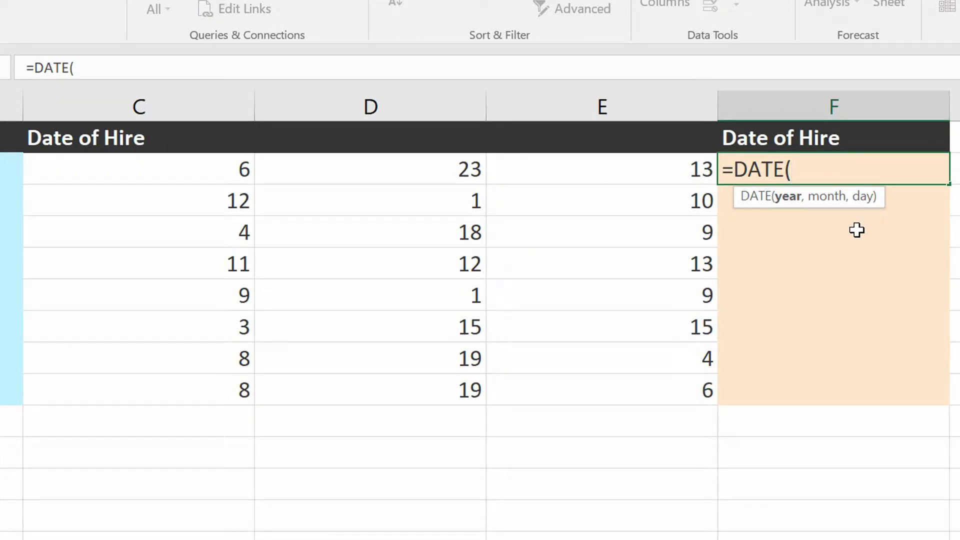
pyautogui.moveTo(653, 170)
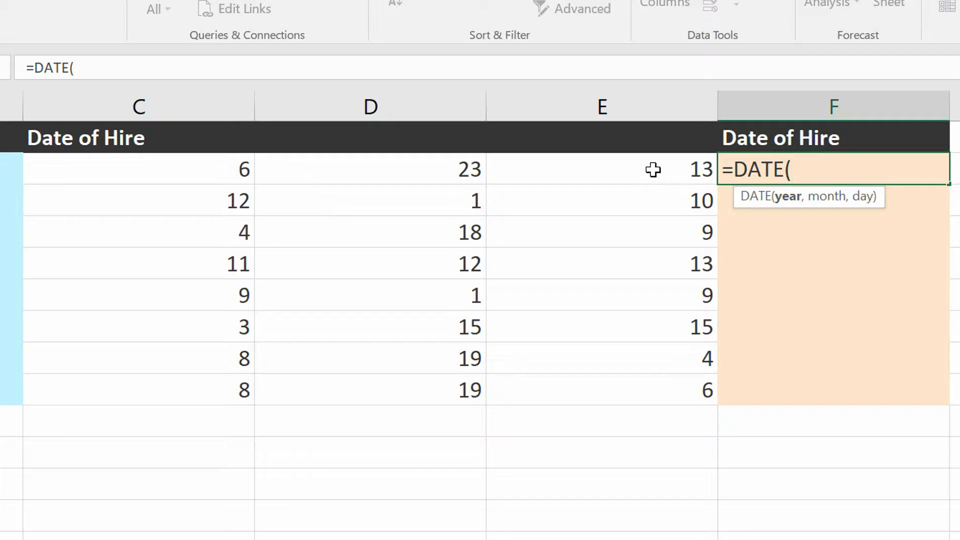
pyautogui.click(601, 170)
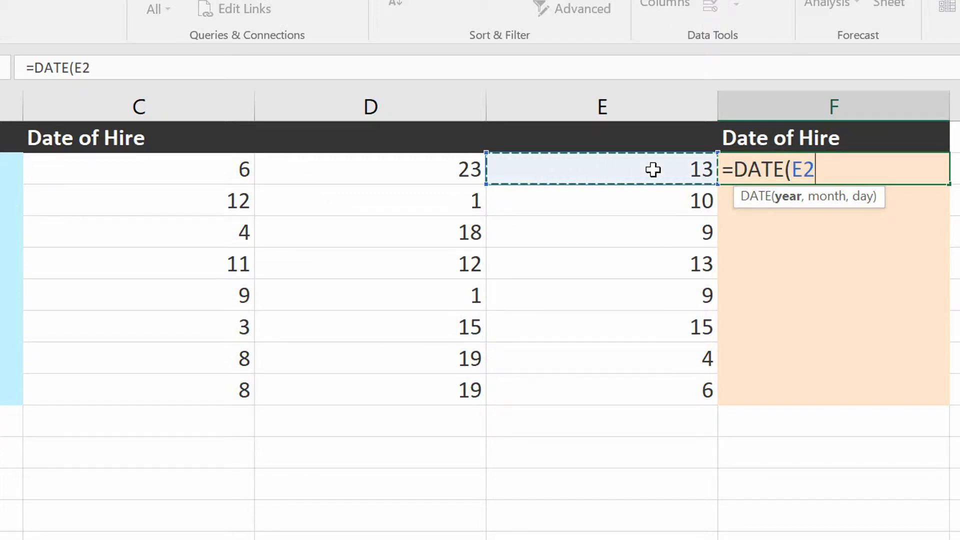
pyautogui.click(138, 170)
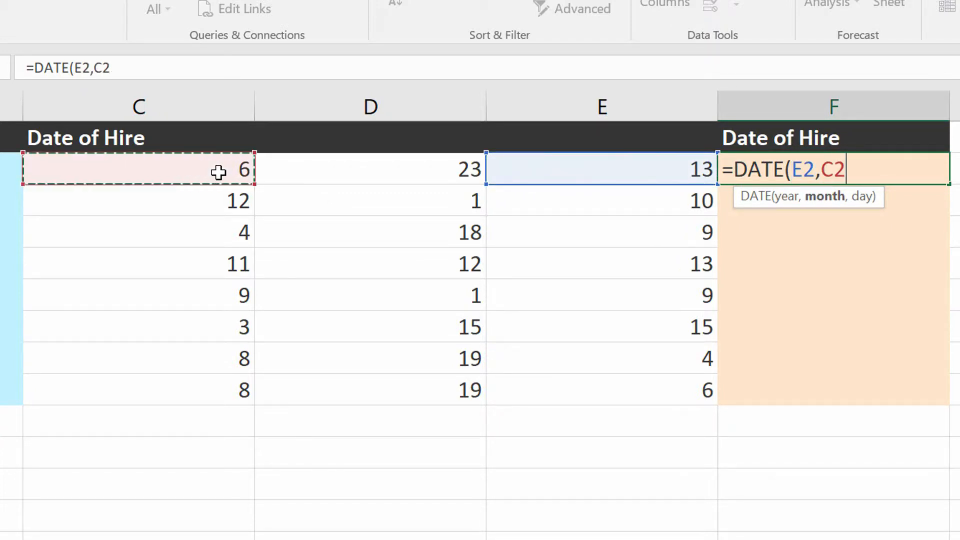
pyautogui.write(',')
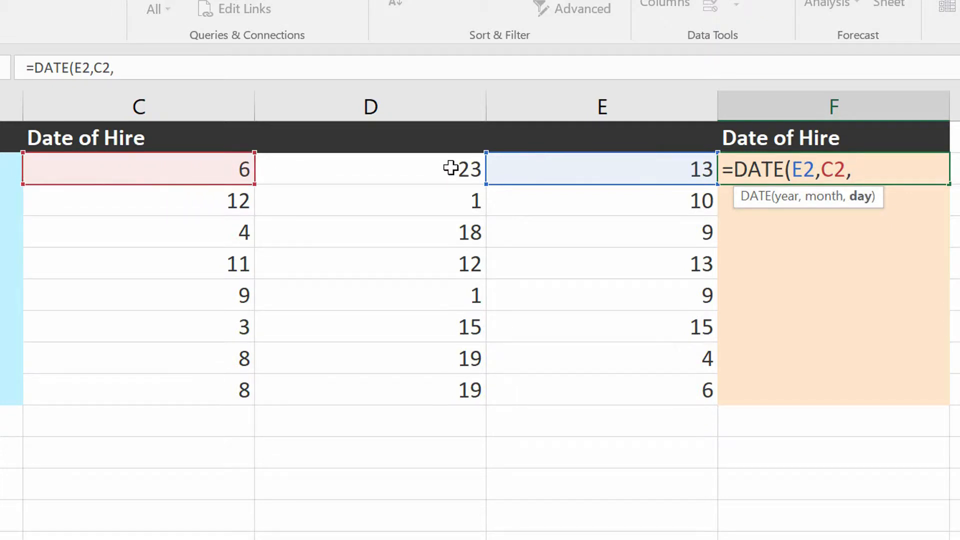
pyautogui.click(370, 169)
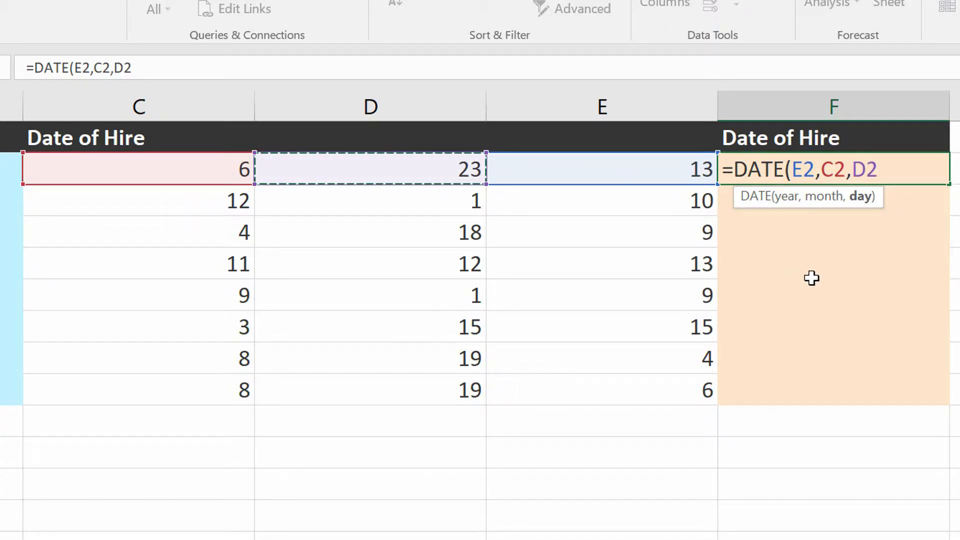
pyautogui.moveTo(703, 187)
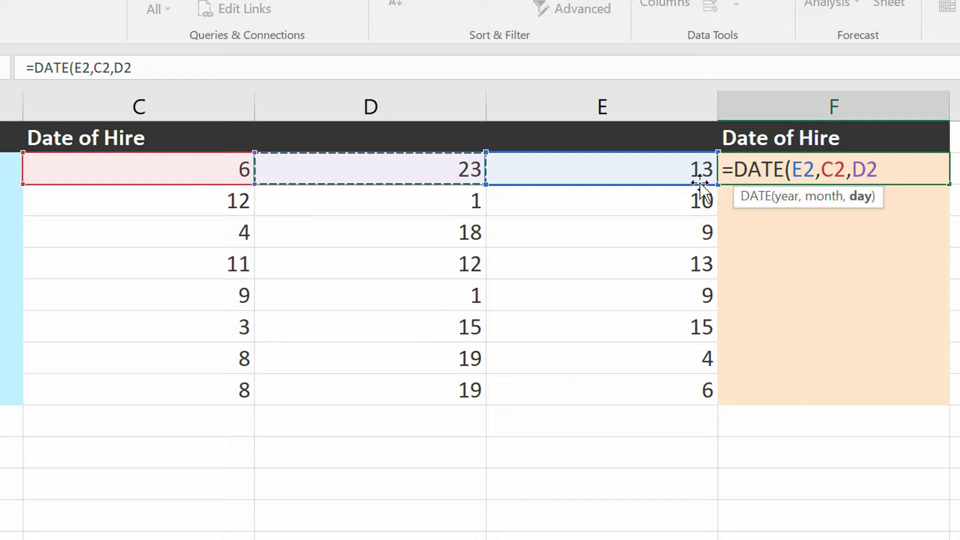
pyautogui.moveTo(660, 208)
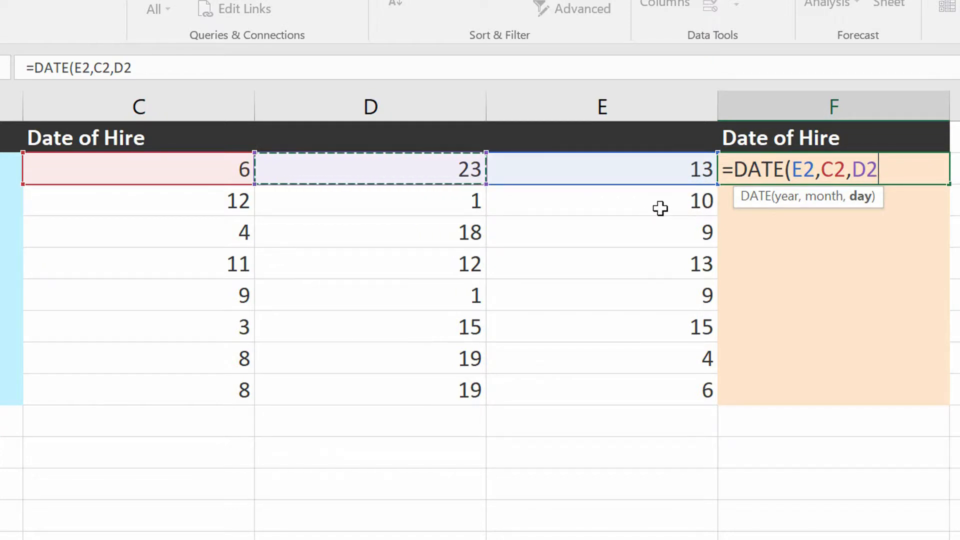
pyautogui.moveTo(645, 241)
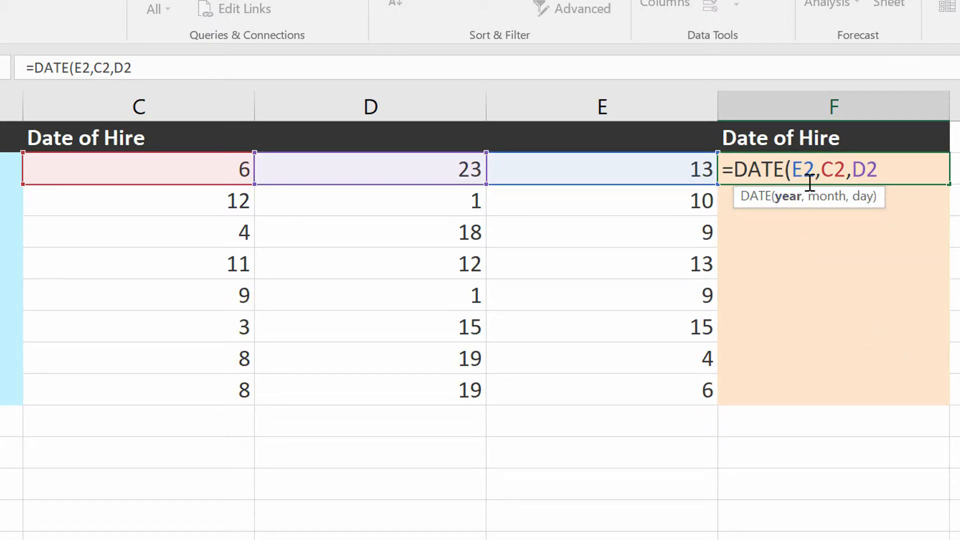
pyautogui.moveTo(868, 387)
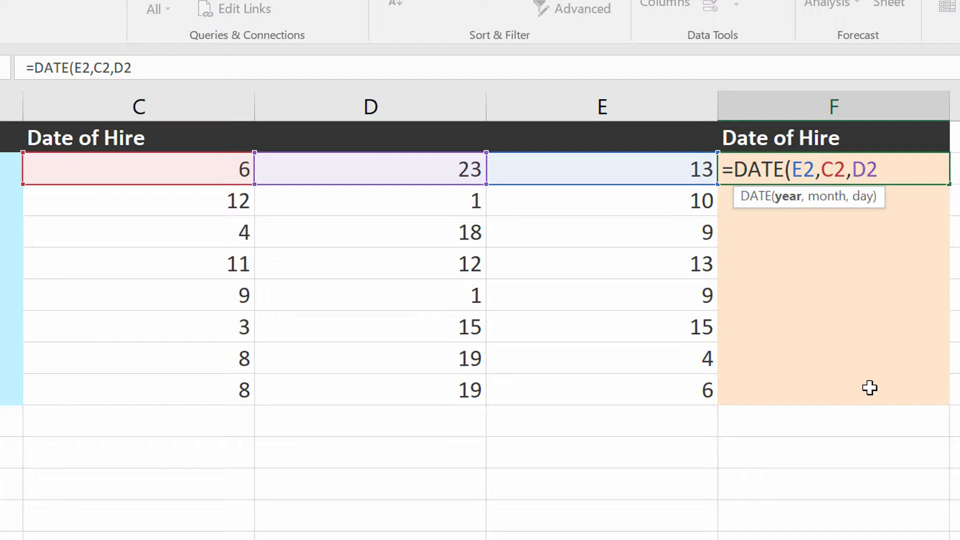
pyautogui.write('+200')
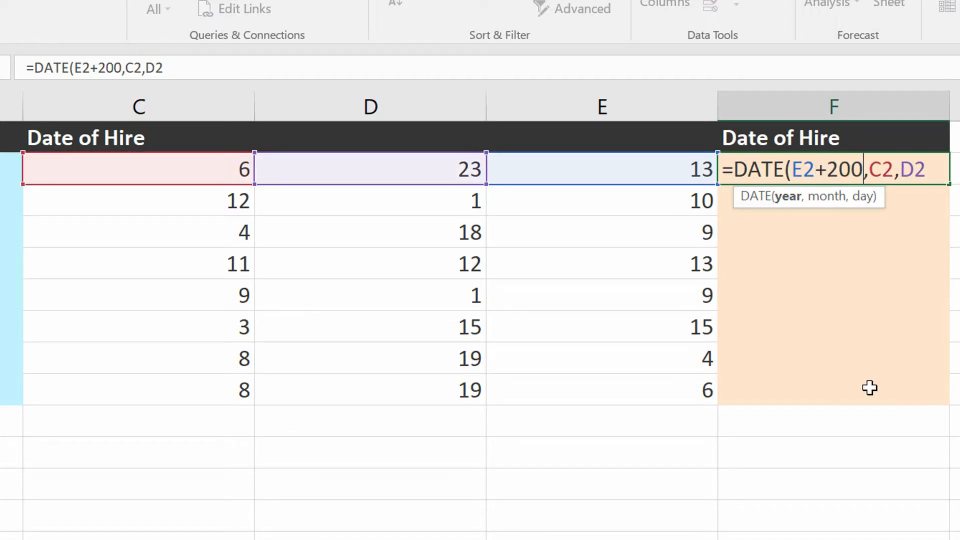
pyautogui.write('0')
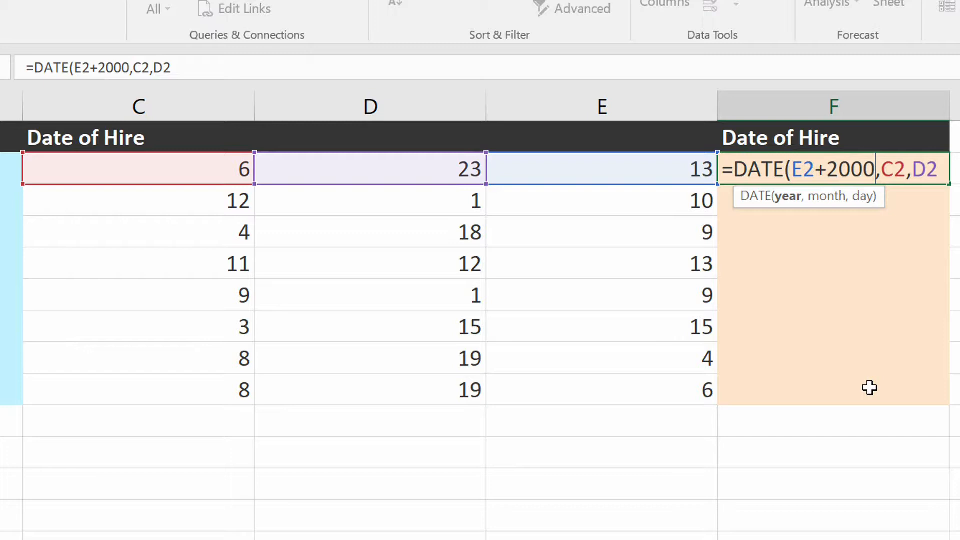
pyautogui.moveTo(936, 384)
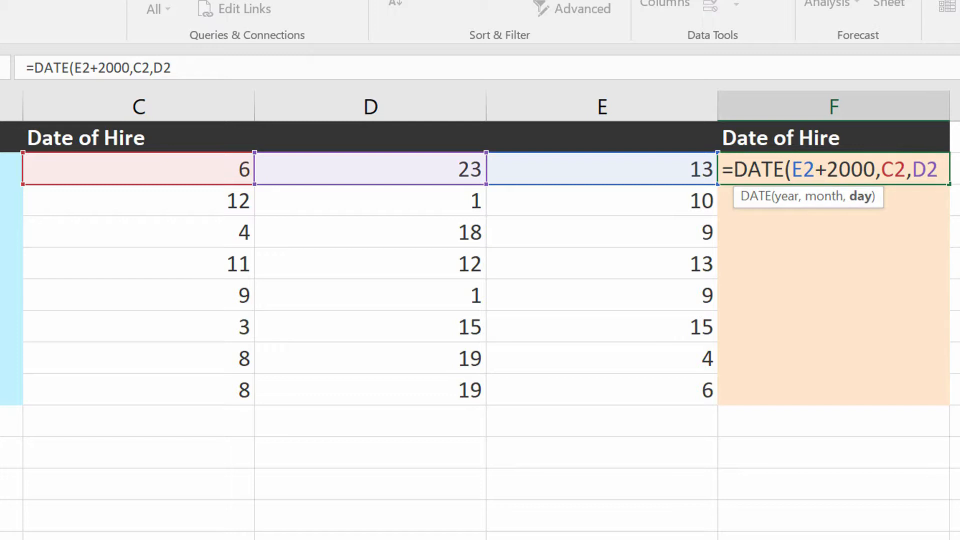
pyautogui.press('Return')
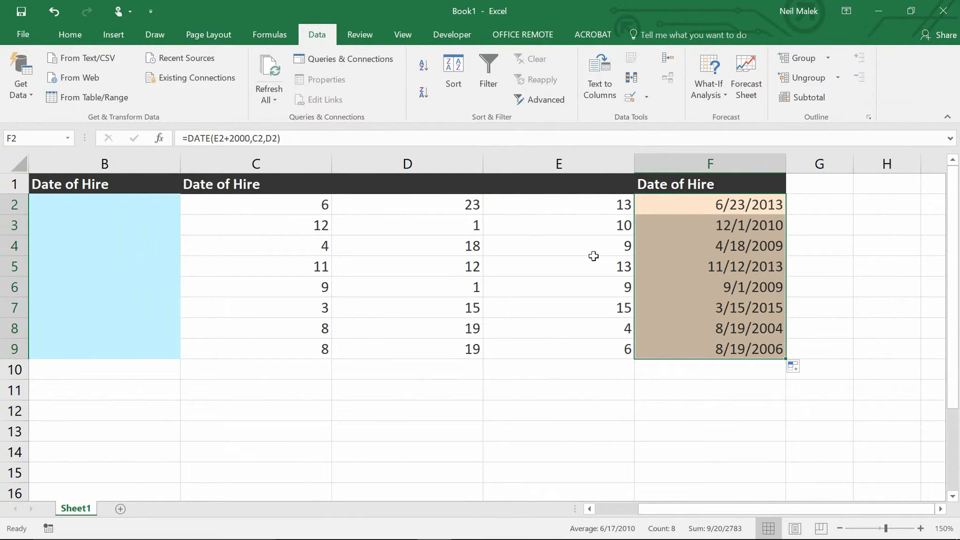
pyautogui.moveTo(733, 261)
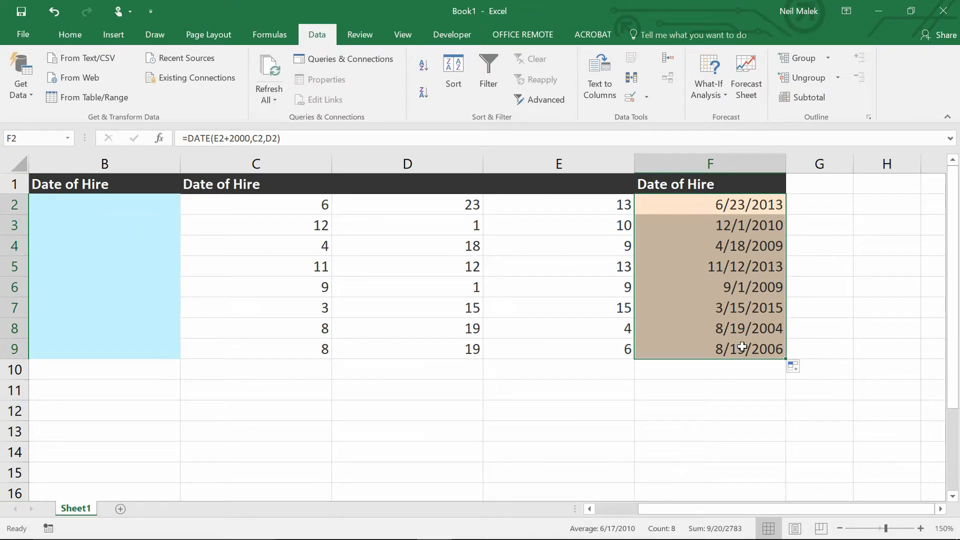
pyautogui.click(710, 204)
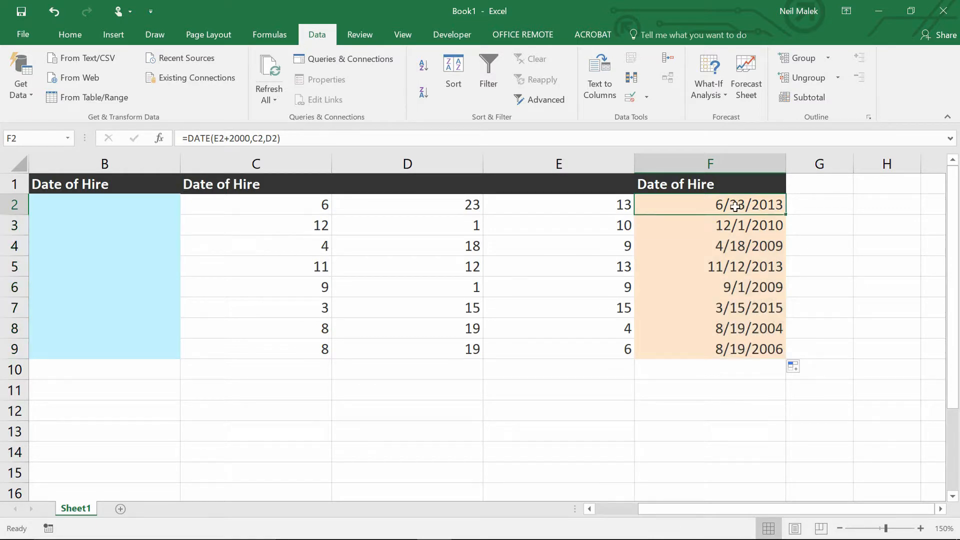
pyautogui.doubleClick(710, 204)
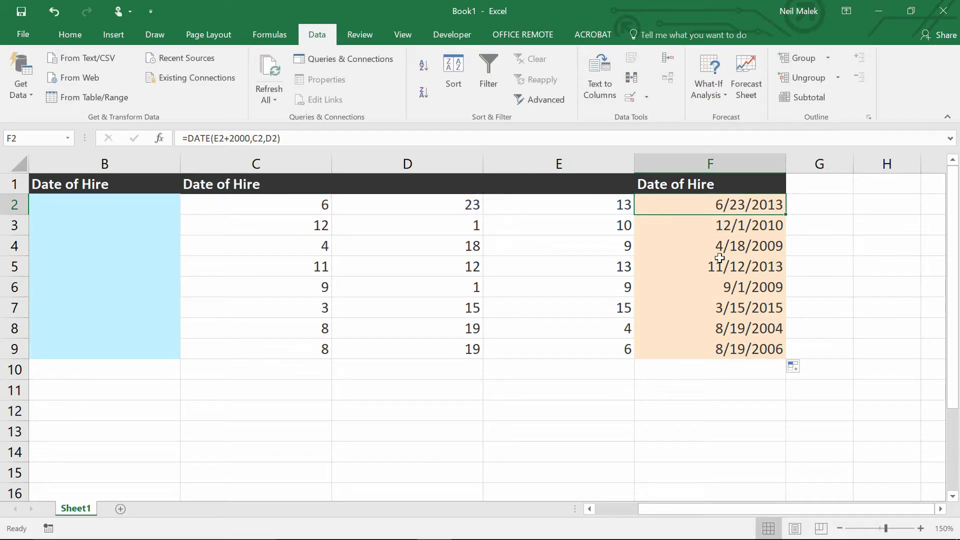
pyautogui.moveTo(632, 513)
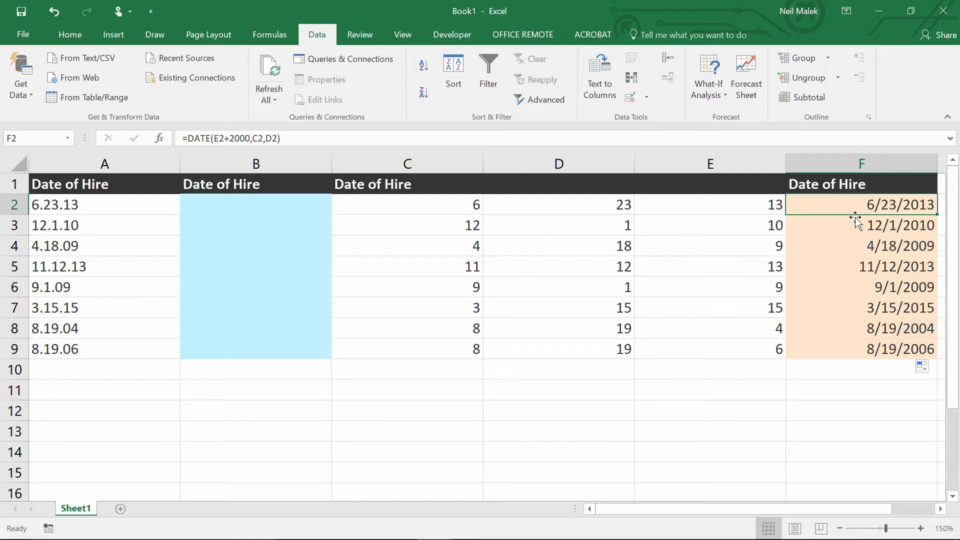
pyautogui.moveTo(905, 219)
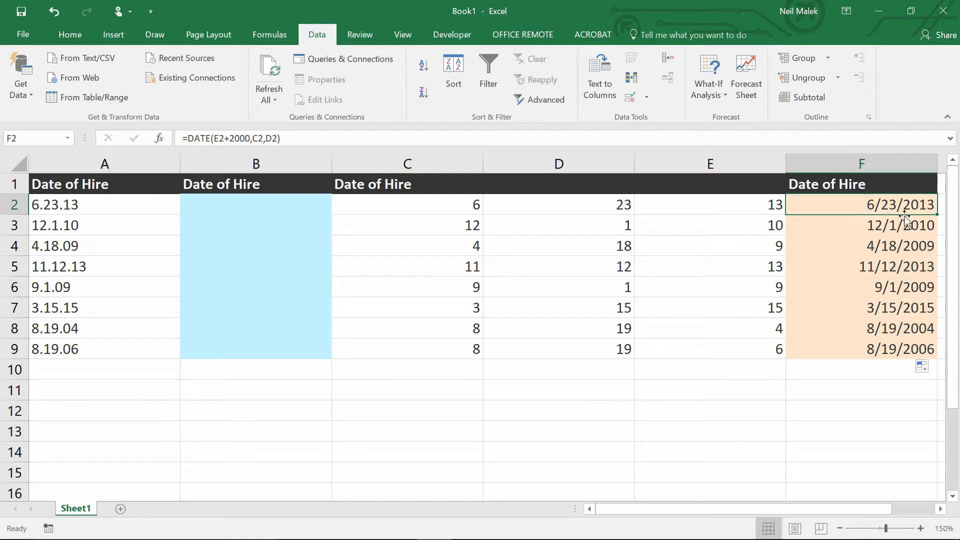
pyautogui.moveTo(857, 206)
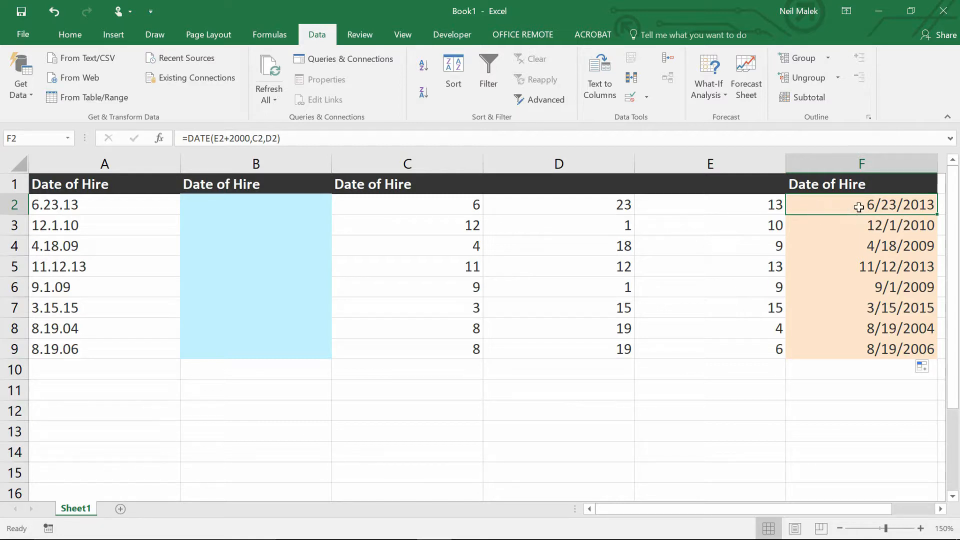
pyautogui.moveTo(248, 203)
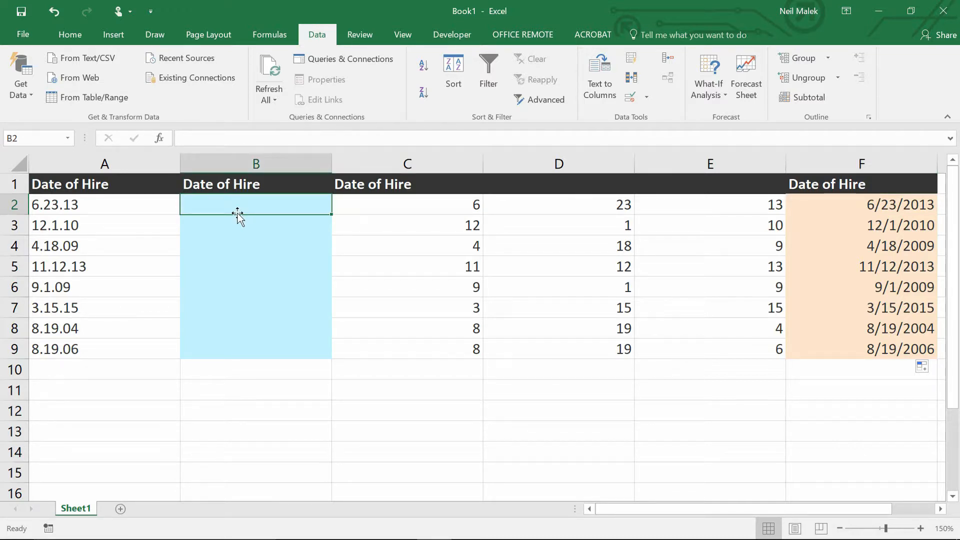
# - Enter 6/23/13 in B2 as the example converted date
pyautogui.write('6/23')
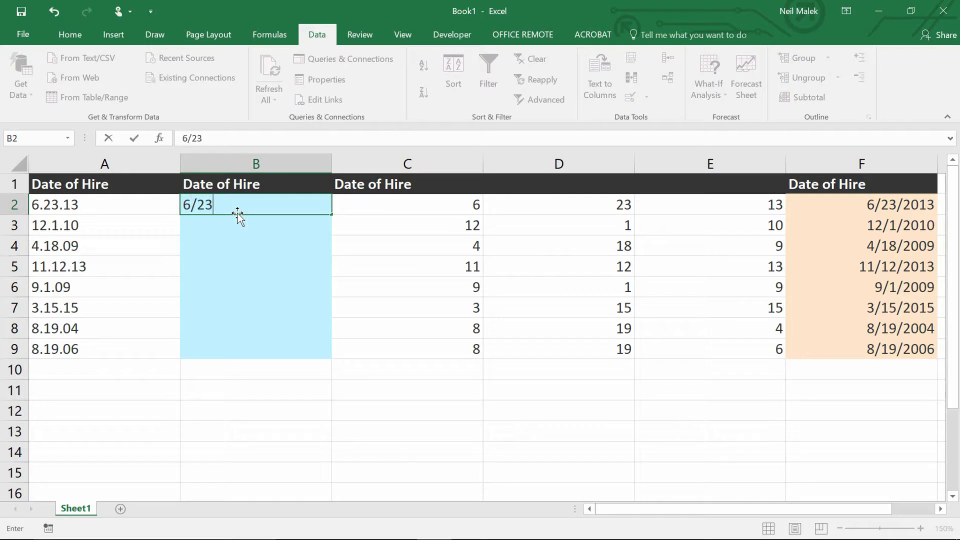
pyautogui.write('/13')
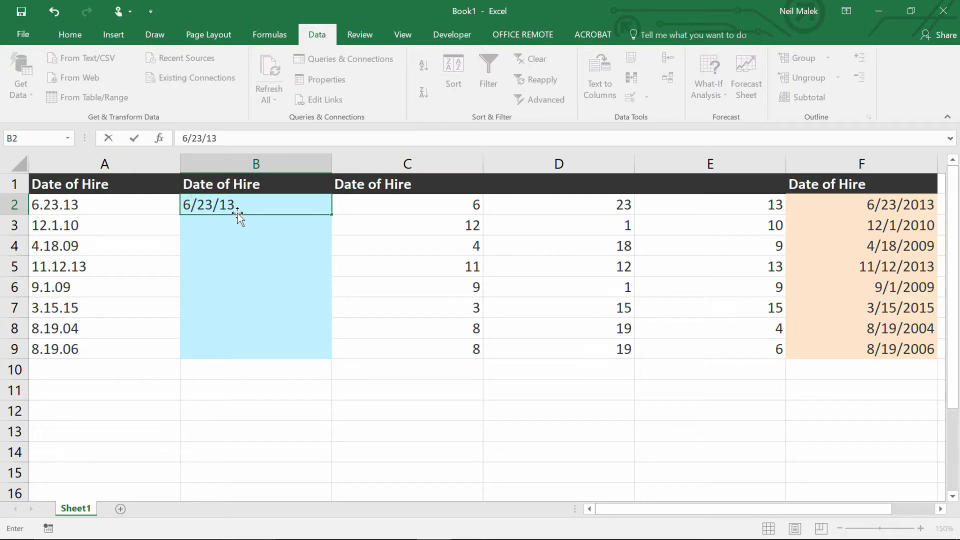
pyautogui.press('Return')
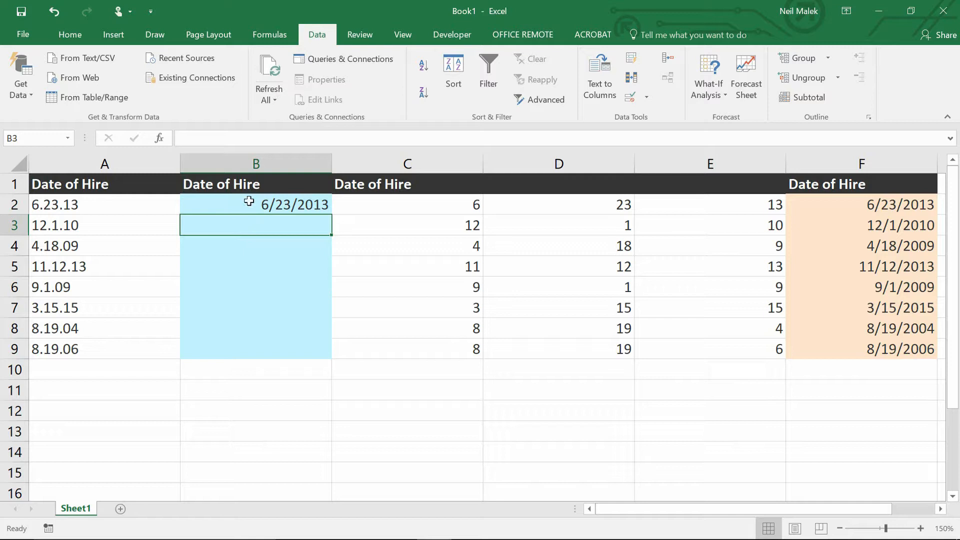
pyautogui.moveTo(329, 199)
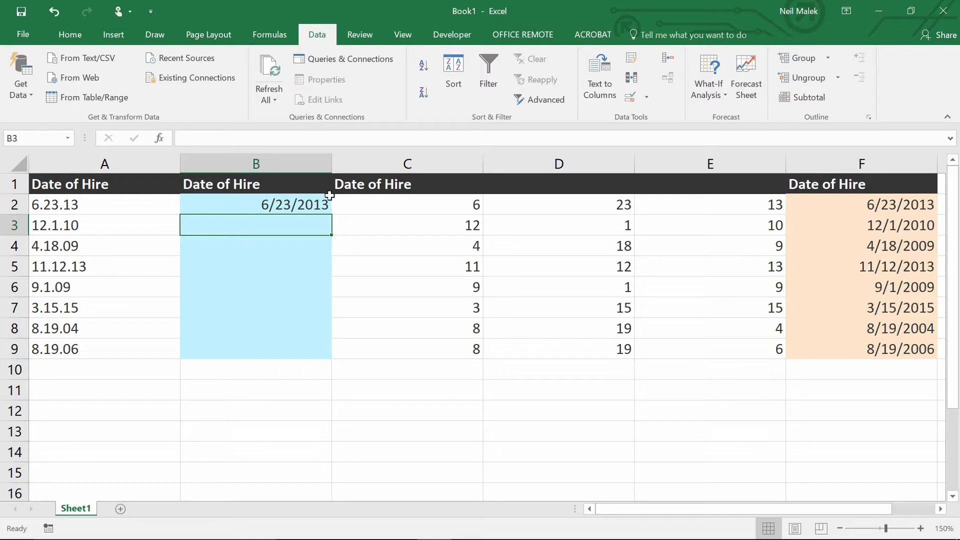
pyautogui.moveTo(153, 206)
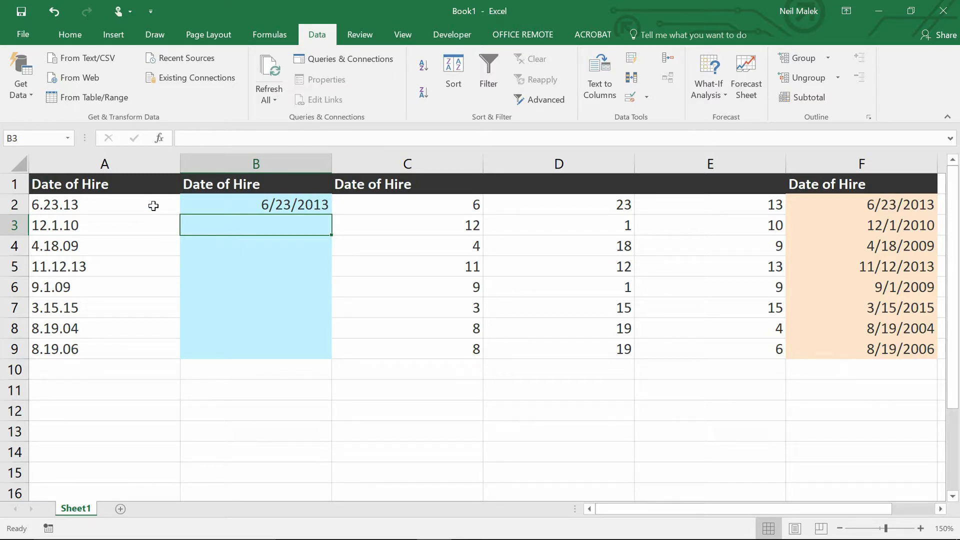
pyautogui.moveTo(89, 207)
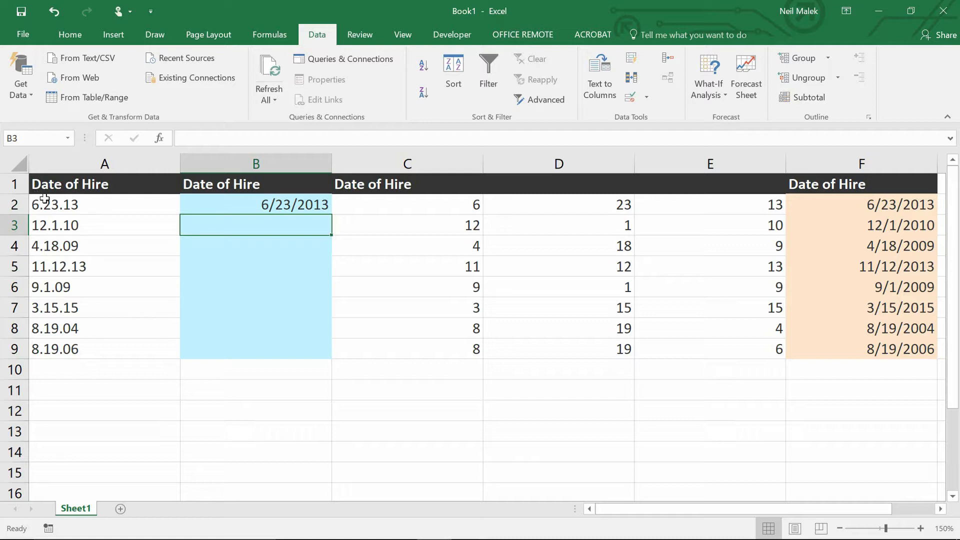
pyautogui.moveTo(249, 187)
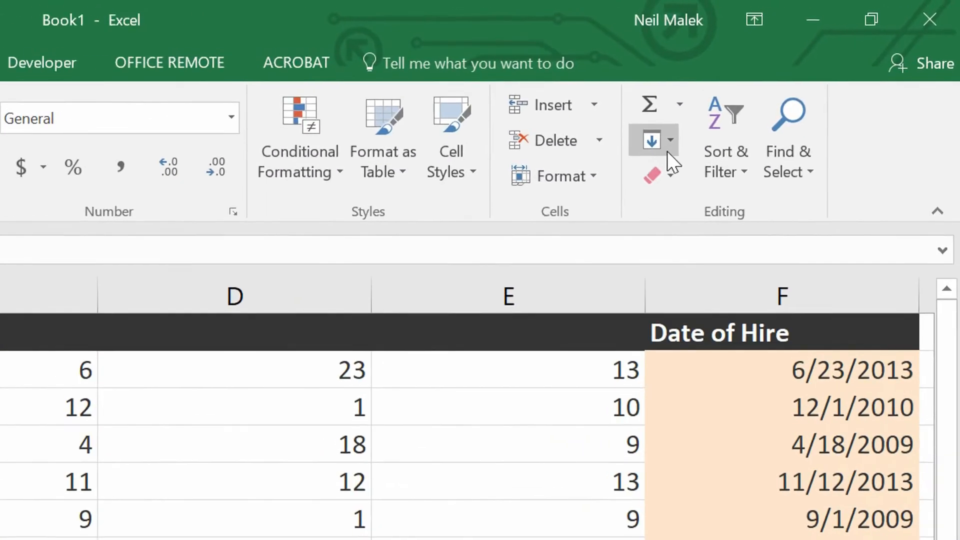
# - Show the Fill dropdown list in the Home tab's Editing group
pyautogui.click(668, 140)
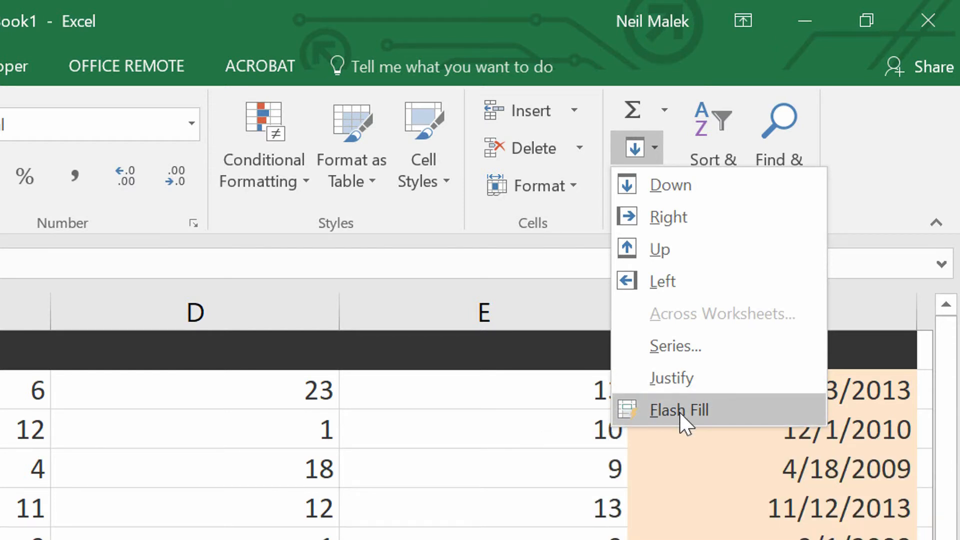
pyautogui.moveTo(678, 409)
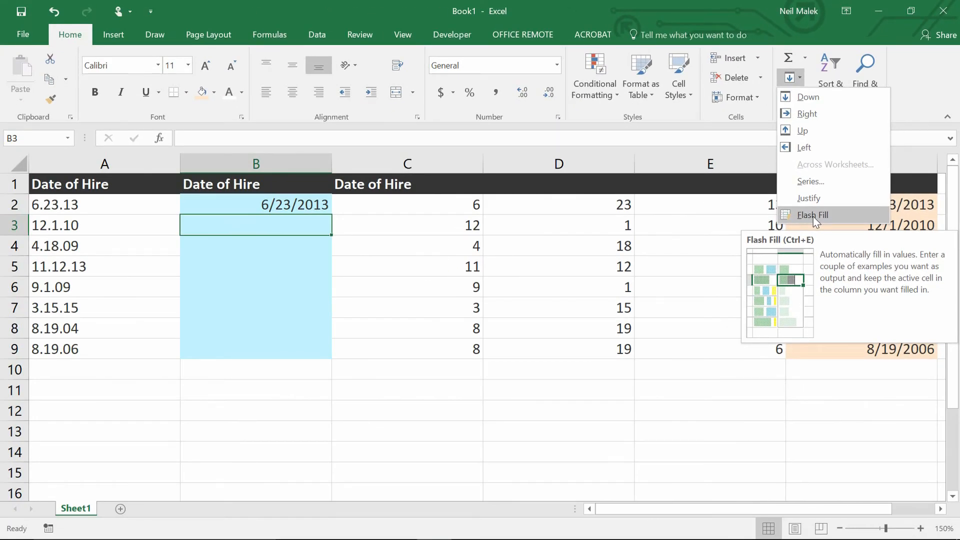
# - Flash Fill B3:B9 with converted dates and compare B2 and F2 against the split parts
pyautogui.click(812, 214)
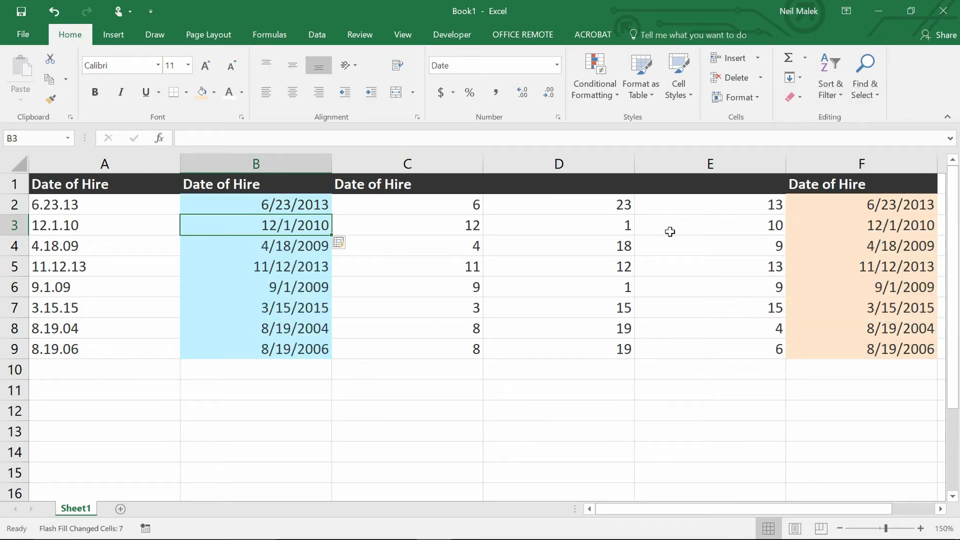
pyautogui.moveTo(290, 258)
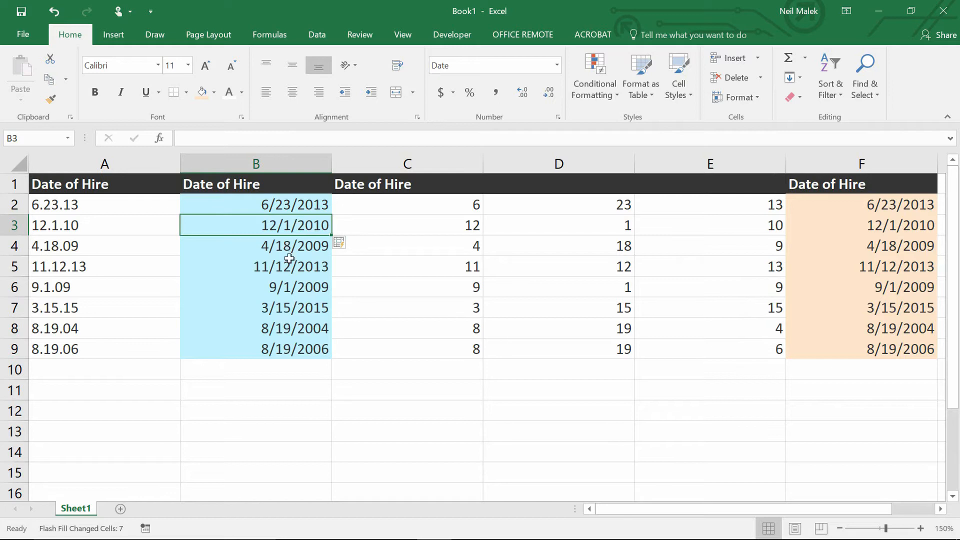
pyautogui.moveTo(100, 329)
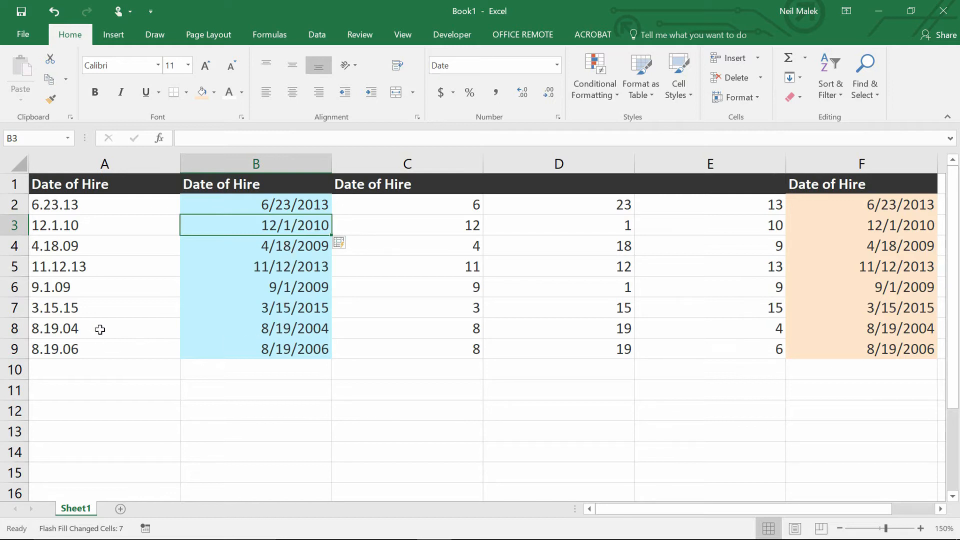
pyautogui.moveTo(329, 332)
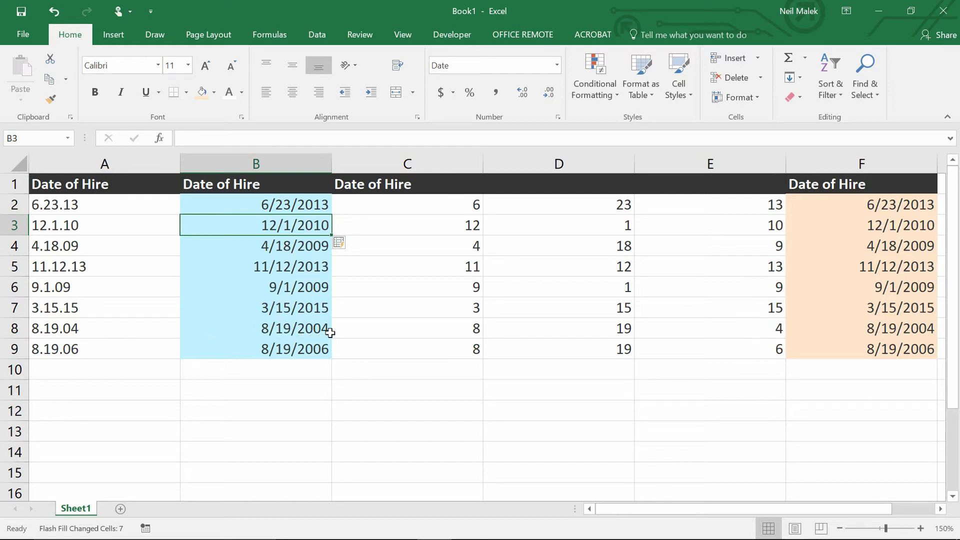
pyautogui.moveTo(269, 366)
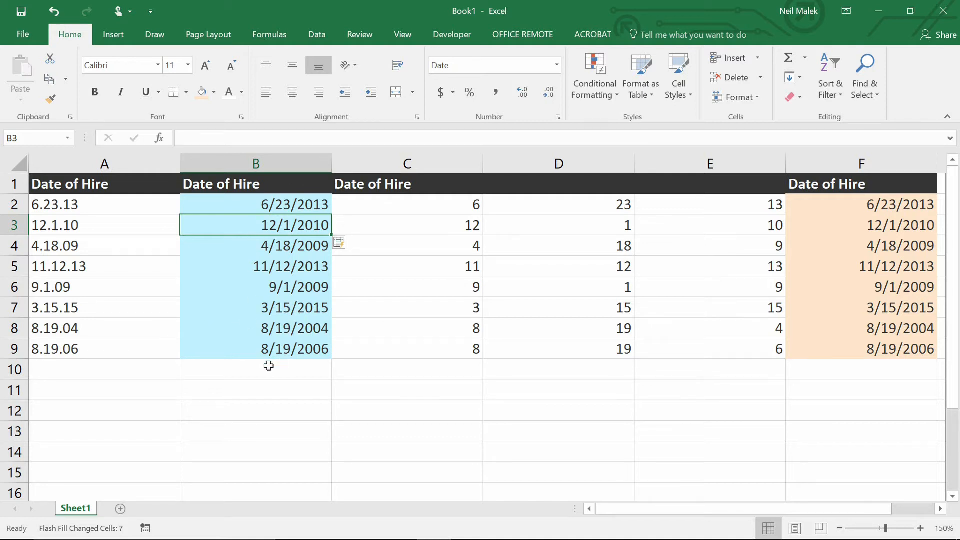
pyautogui.moveTo(297, 335)
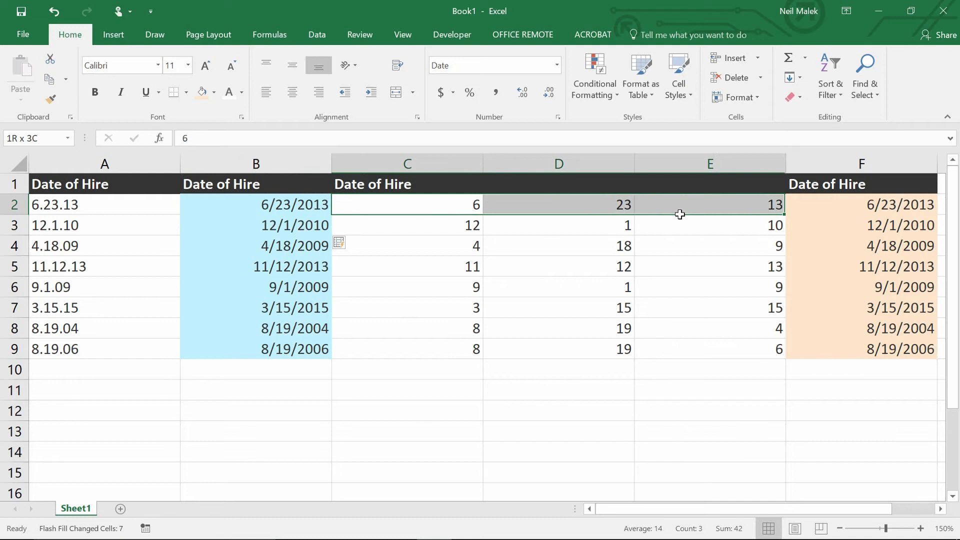
pyautogui.click(861, 204)
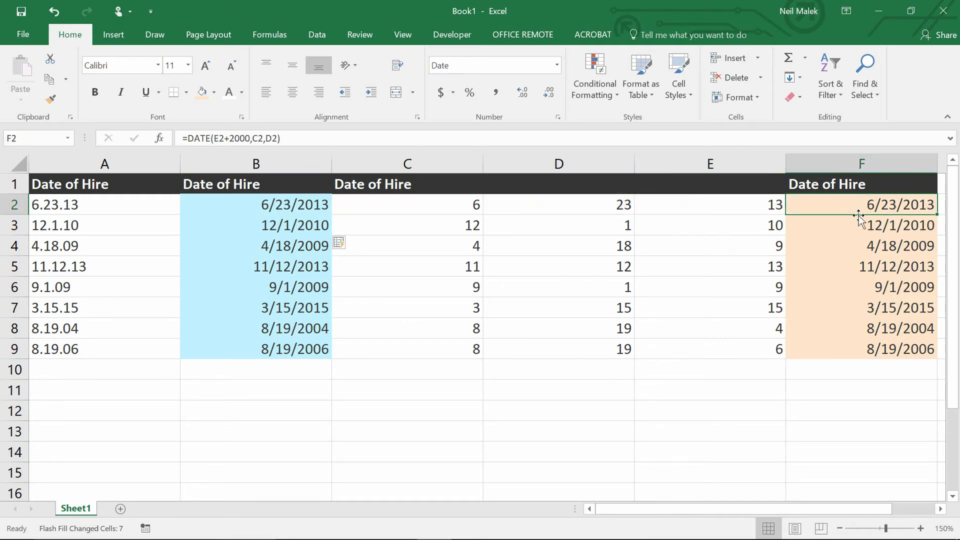
pyautogui.doubleClick(861, 204)
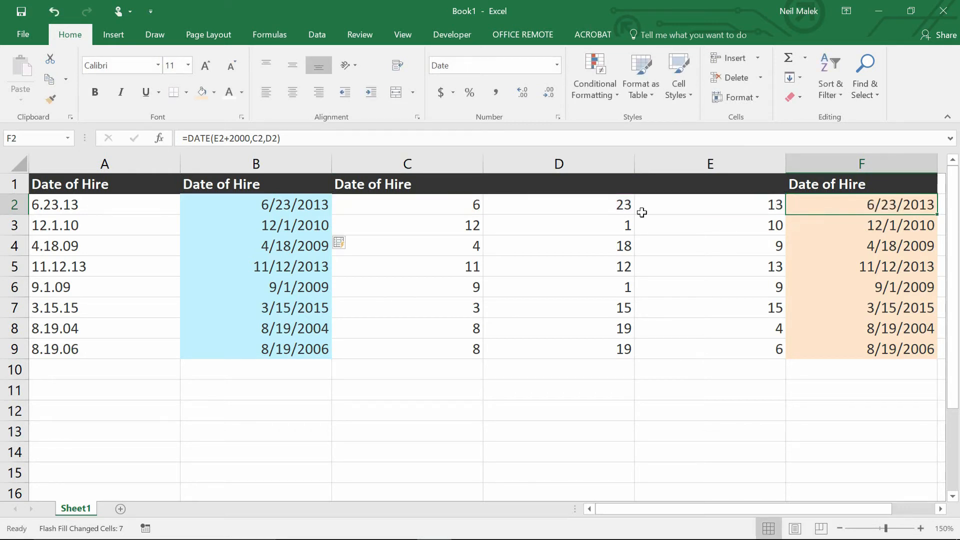
pyautogui.click(255, 204)
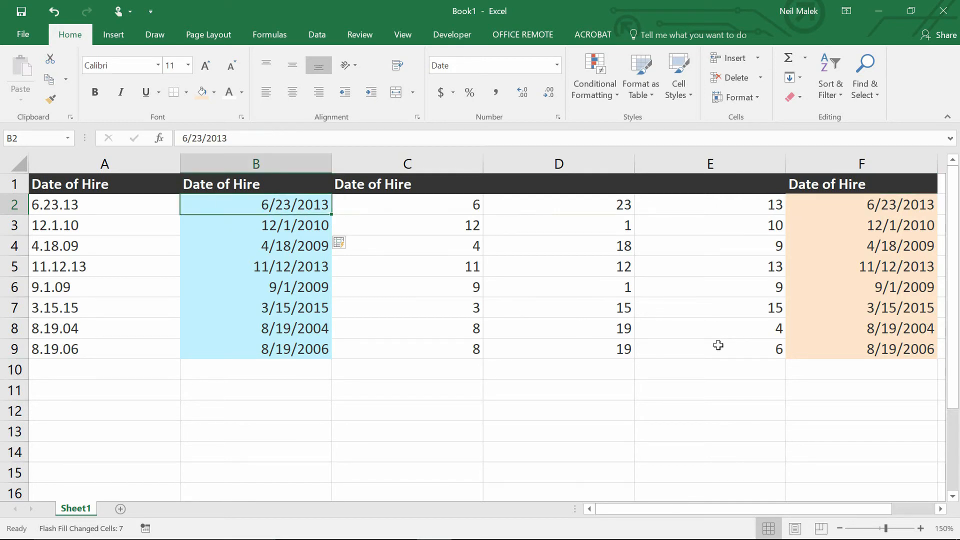
pyautogui.moveTo(713, 339)
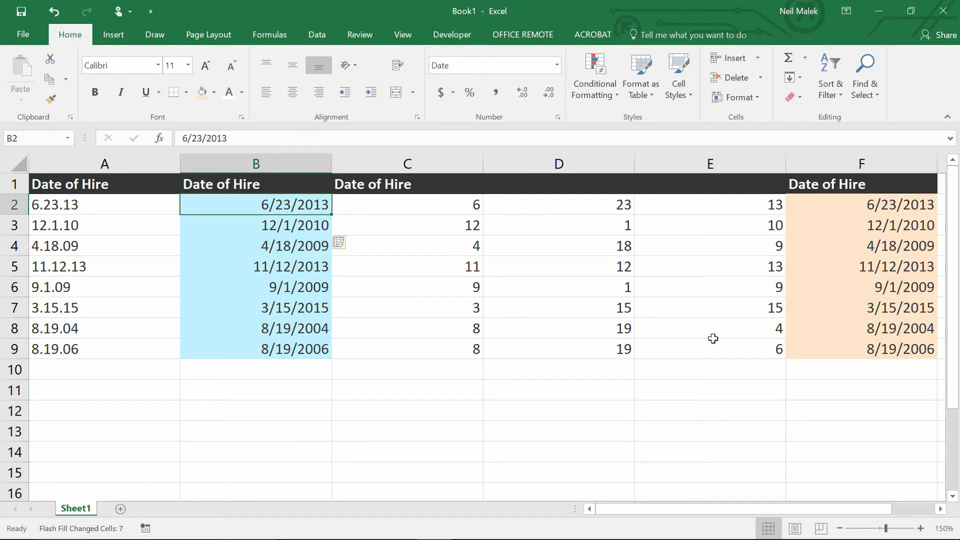